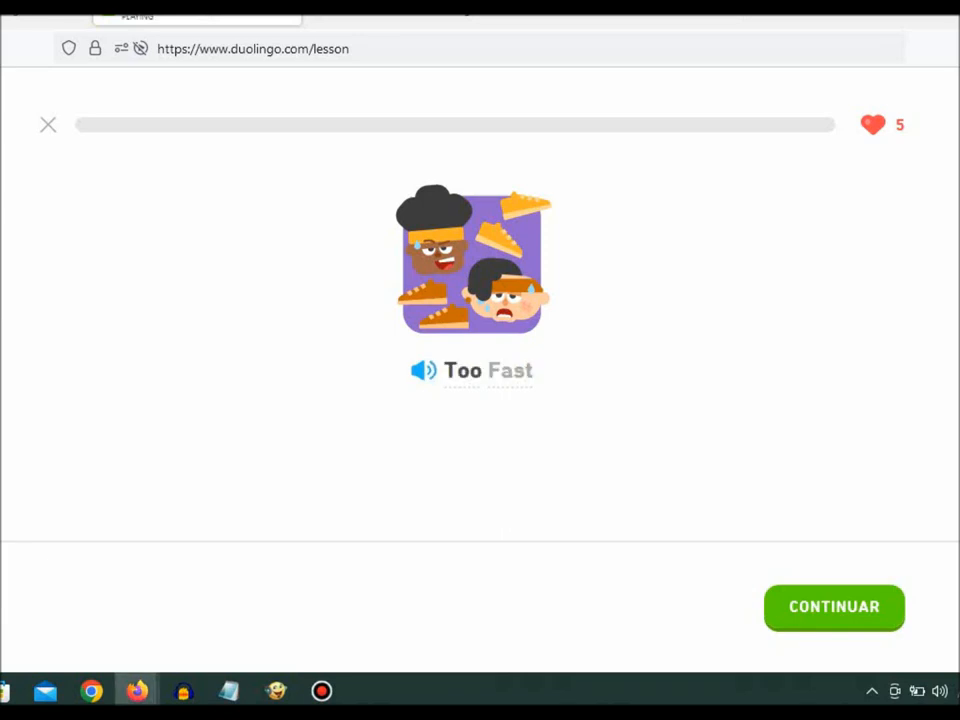
Begin the 'Too Fast' story and advance to the first Completa la oración question.
left_click(834, 607)
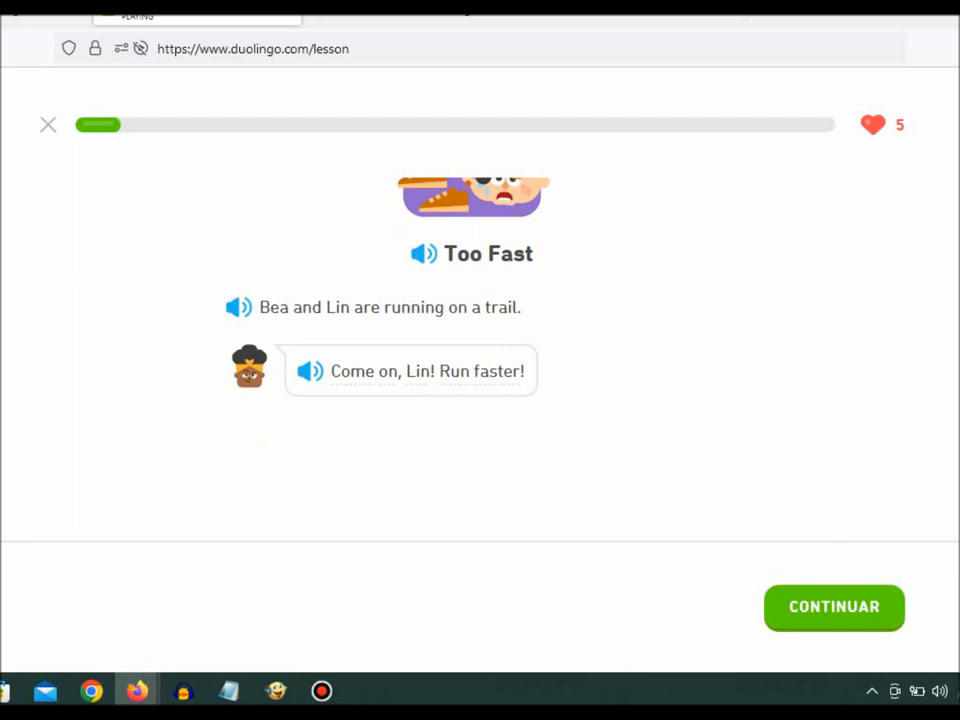
left_click(834, 607)
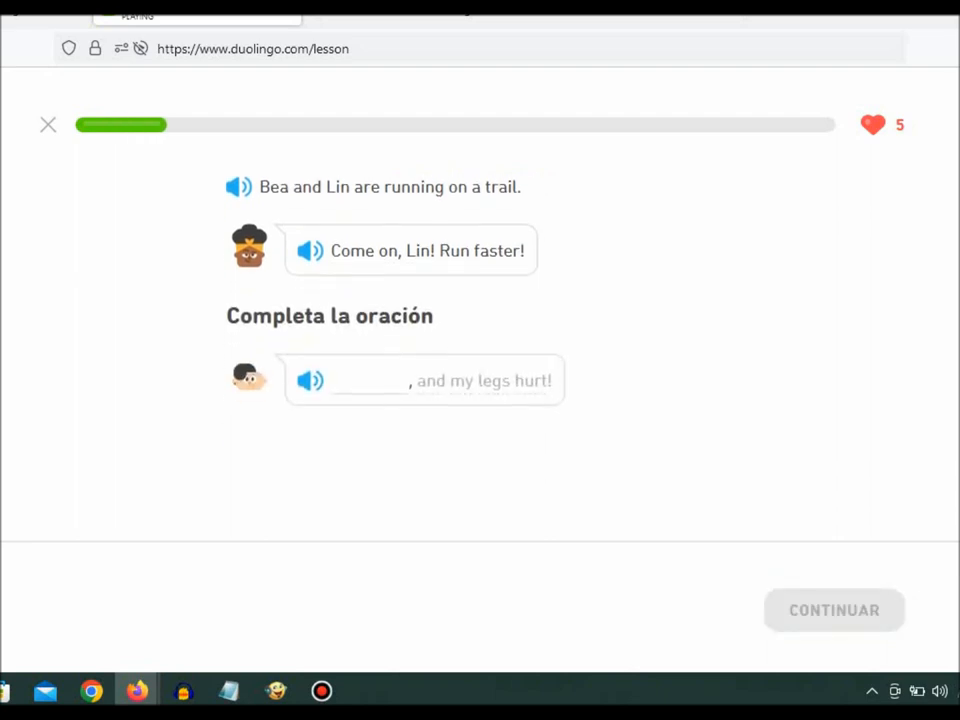
Answer Lin's sentence with 'I'm thirsty' and continue to Bea's next line.
scroll("down", 3)
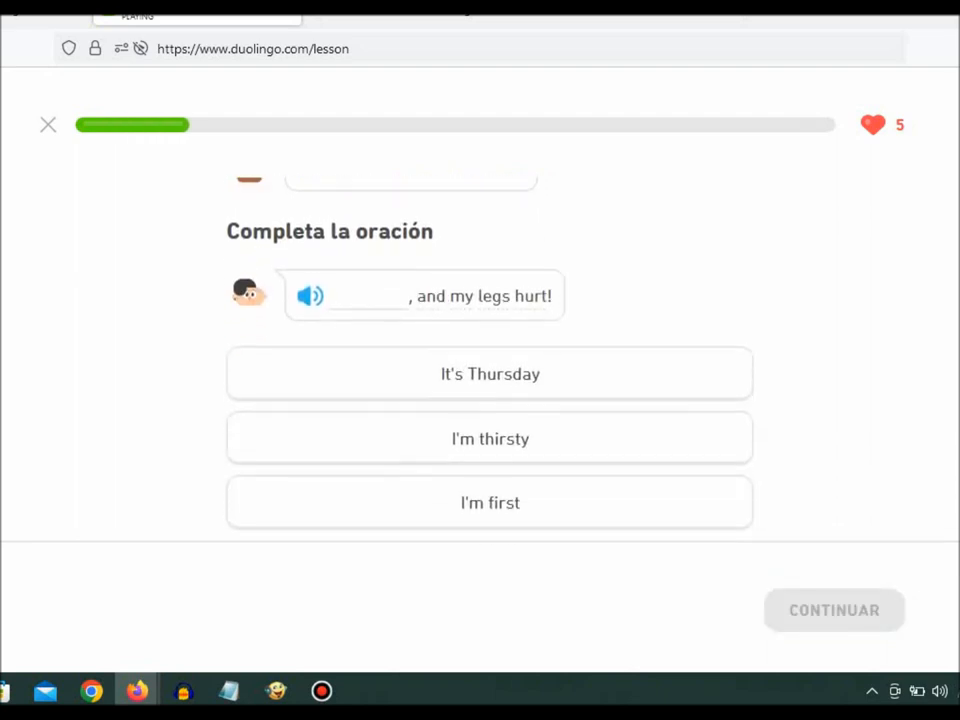
left_click(490, 438)
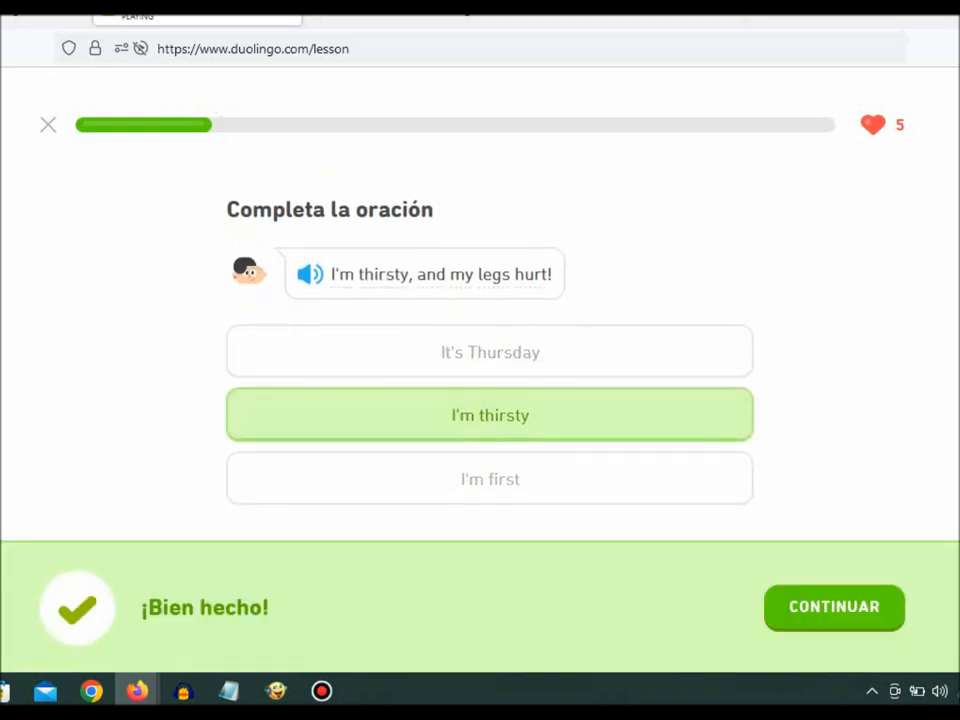
left_click(833, 607)
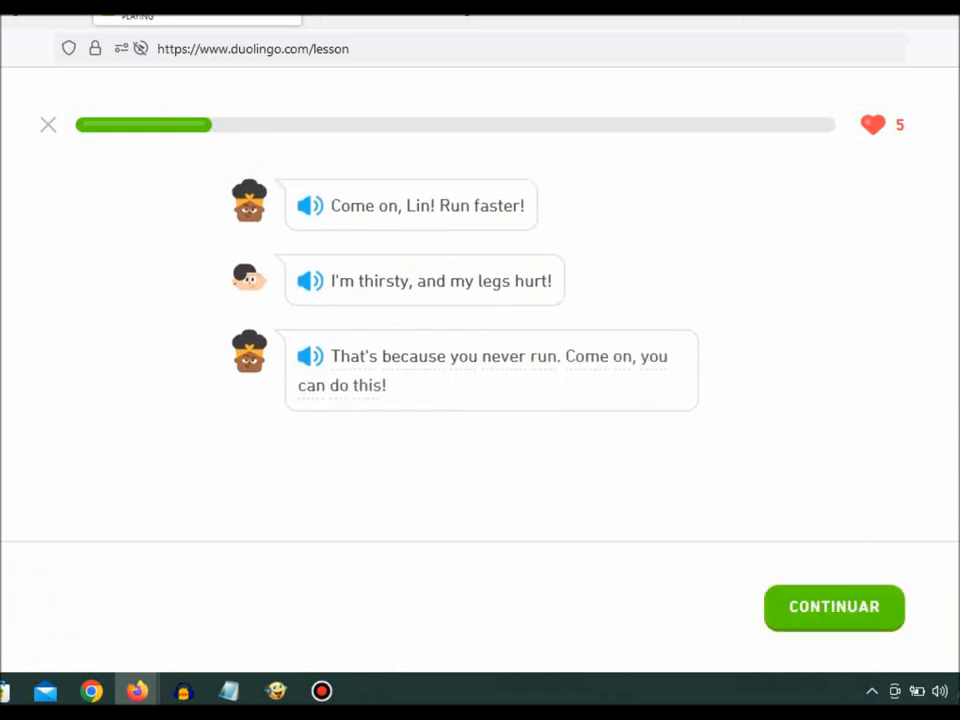
Rebuild 'When can we go home?' and continue until the true/false question about Lin.
left_click(834, 607)
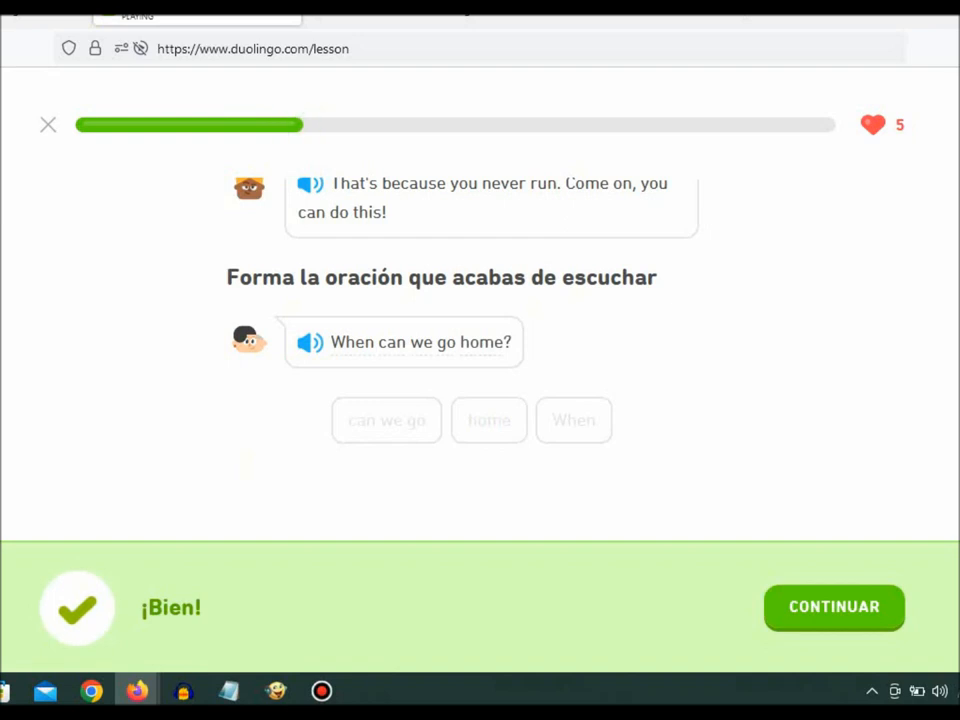
left_click(834, 607)
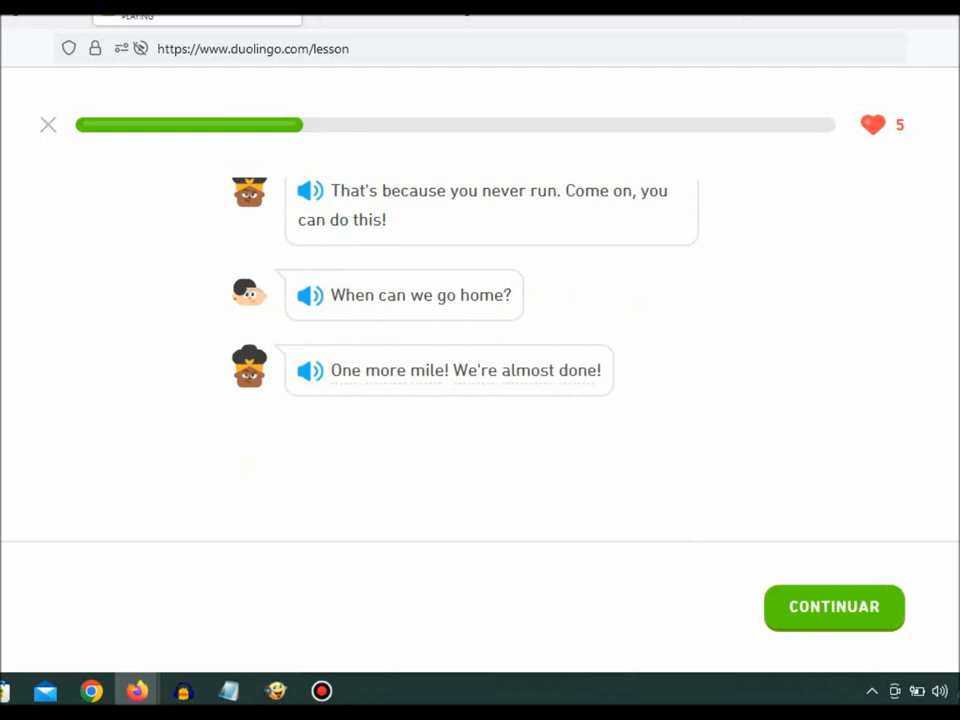
left_click(834, 607)
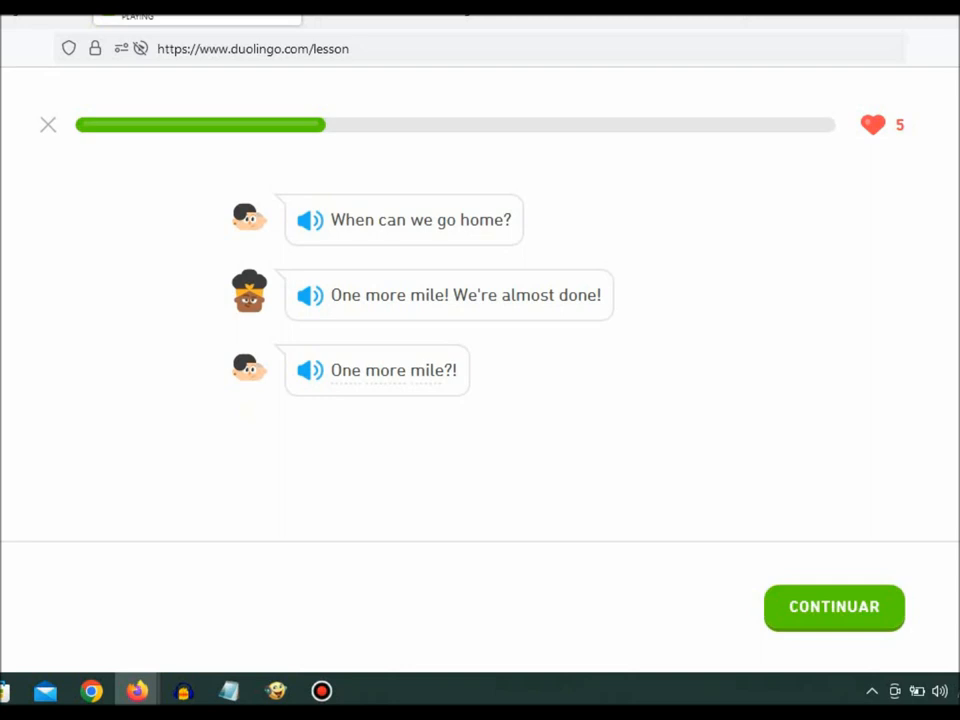
left_click(245, 414)
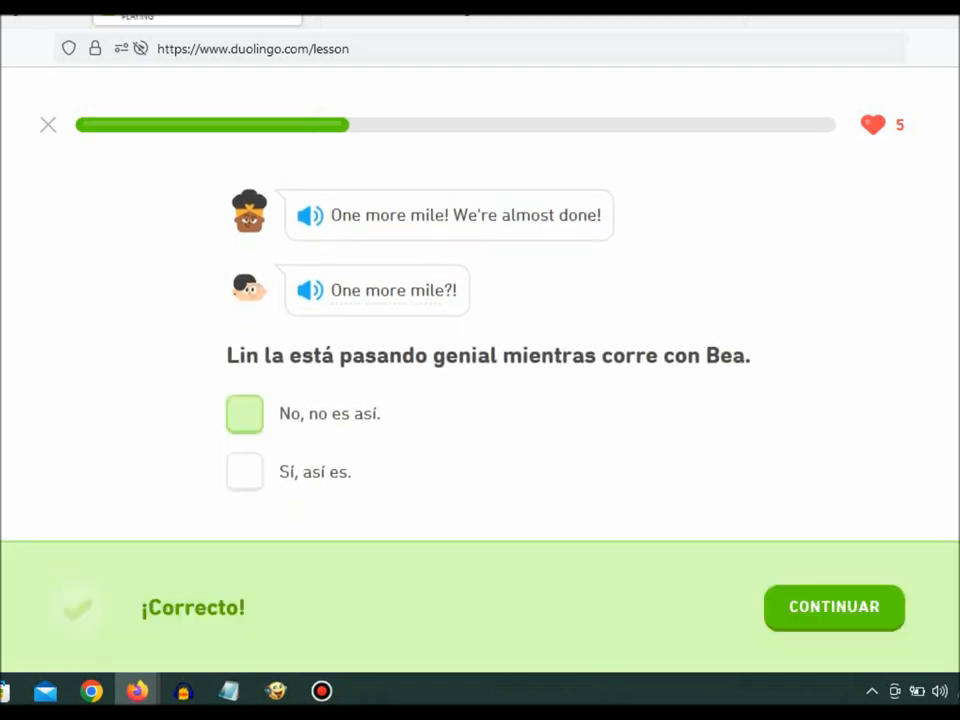
Answer 'No, no es así' about Lin having fun and continue through her fall to the hospital question.
left_click(245, 414)
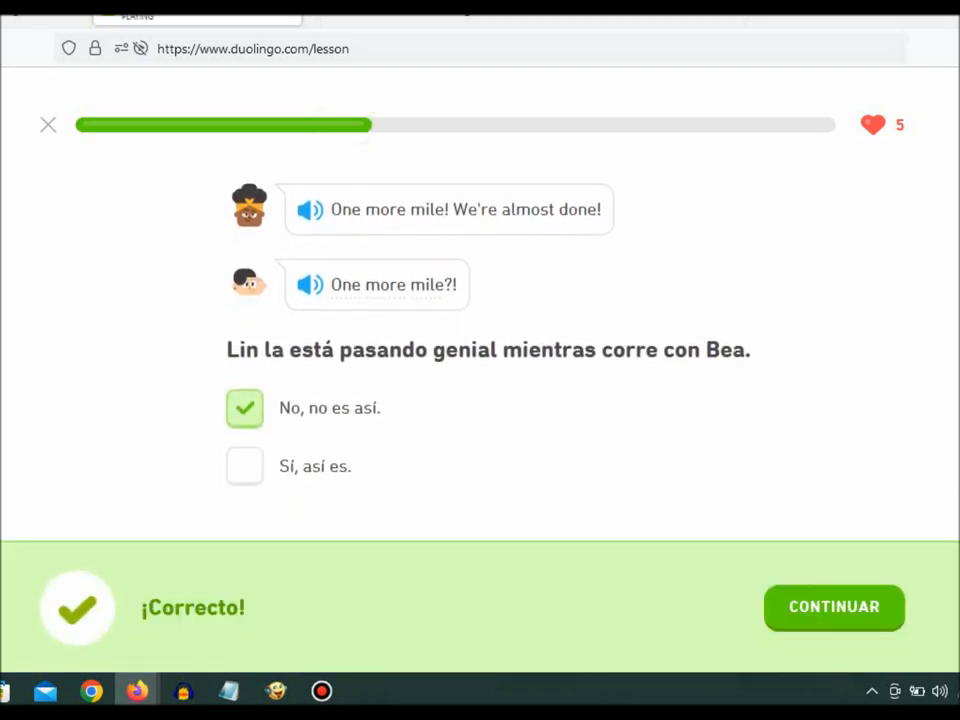
left_click(833, 607)
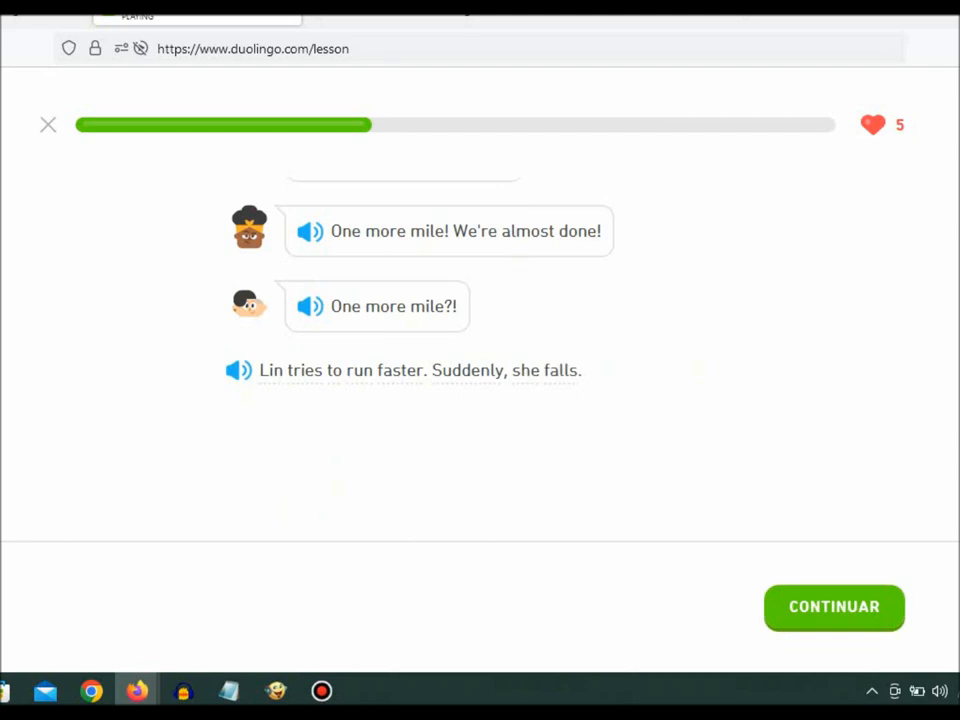
left_click(834, 606)
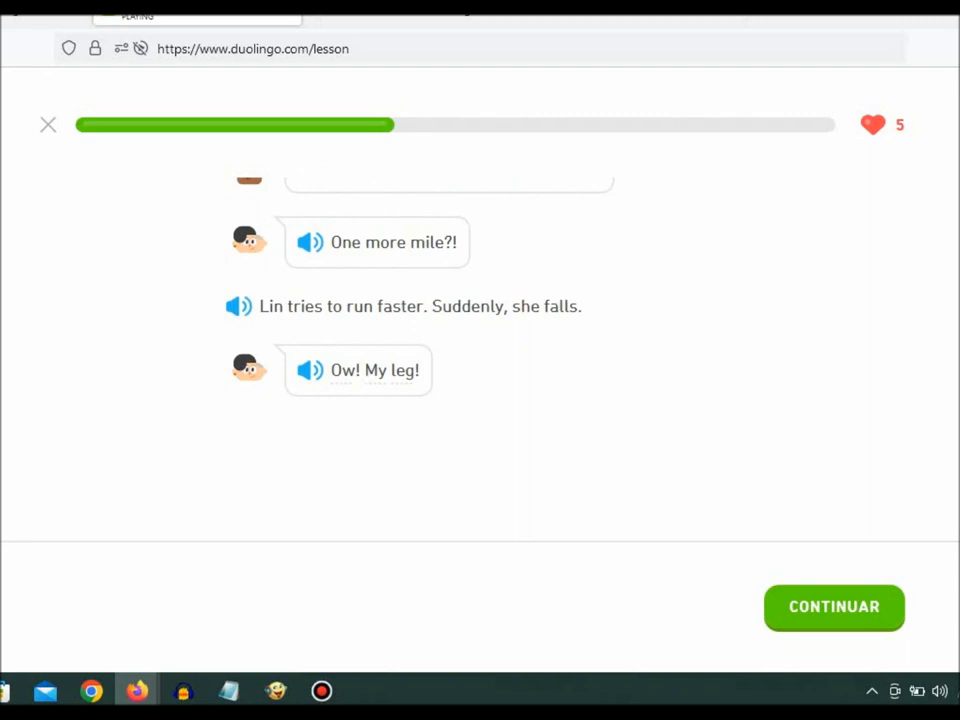
left_click(834, 606)
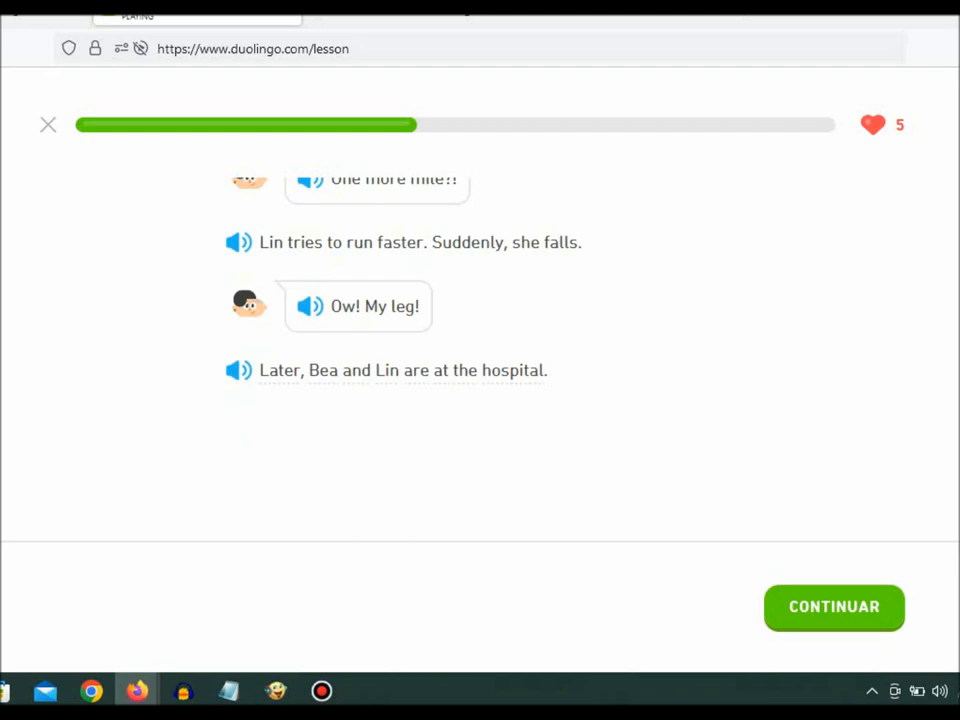
left_click(834, 607)
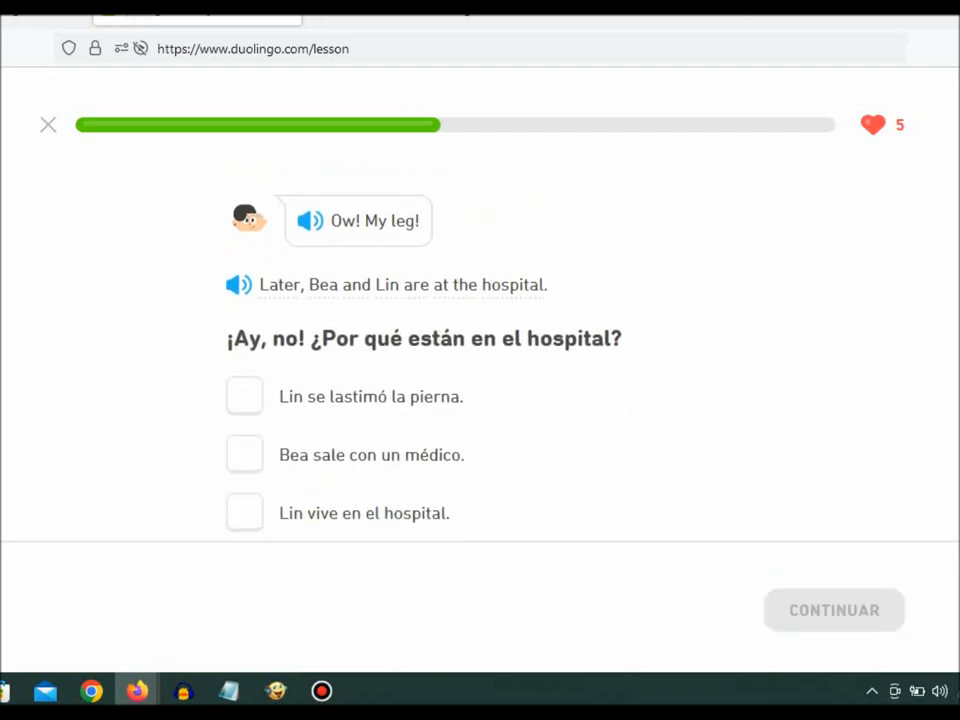
Answer 'Lin se lastimó la pierna' and continue to her sentence 'I hurt my leg while I was running'.
left_click(244, 396)
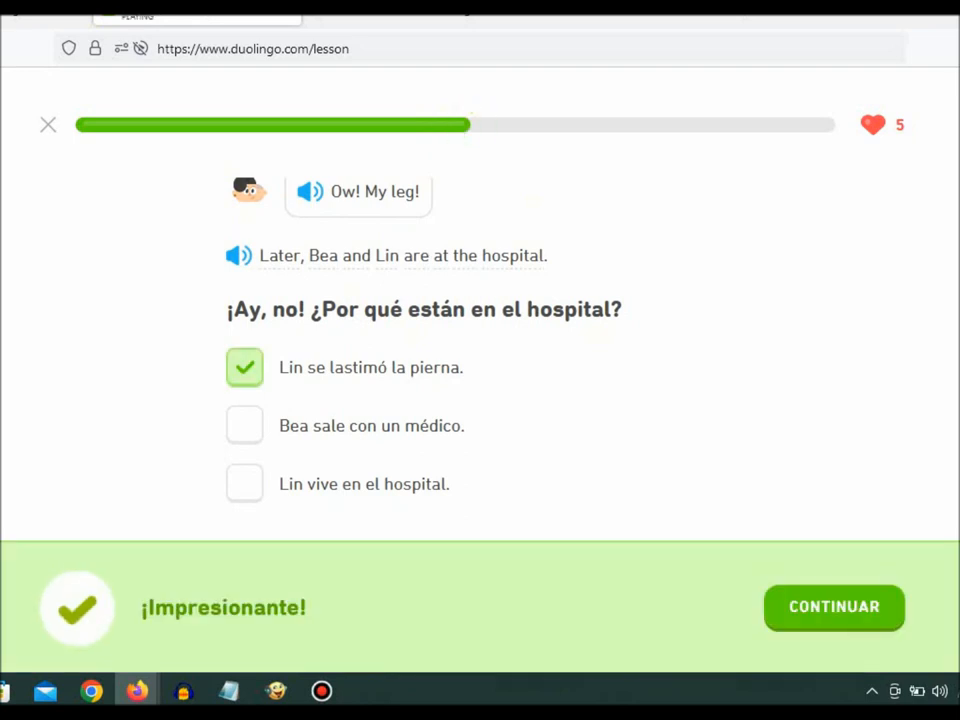
left_click(833, 607)
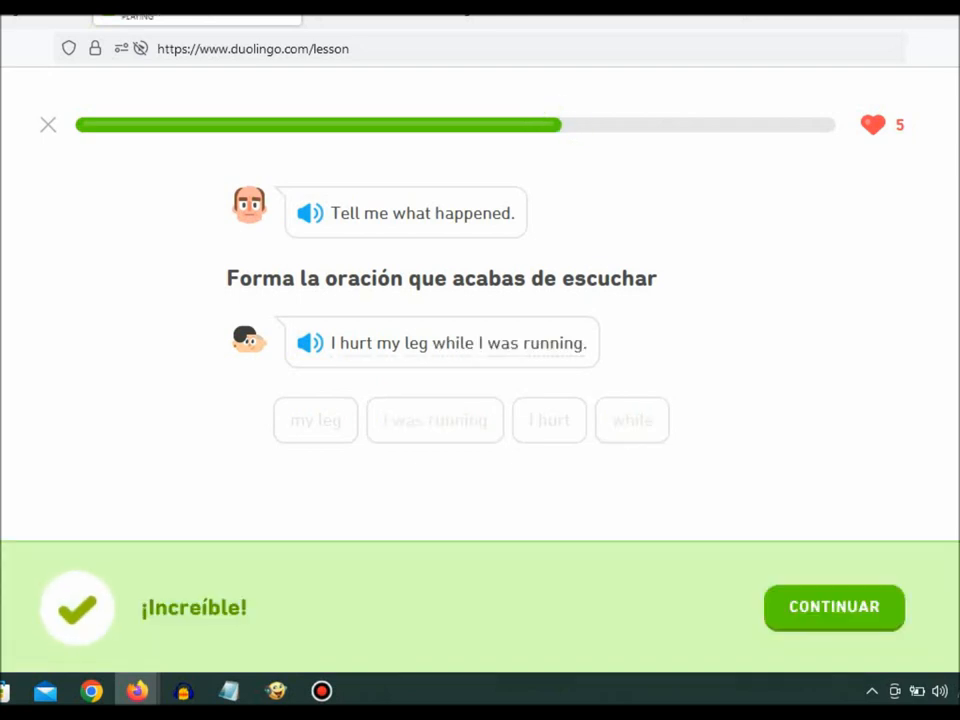
Continue through the doctor's question and Bea's reply to the ¿Qué sigue? 'slower next time' exercise.
left_click(833, 606)
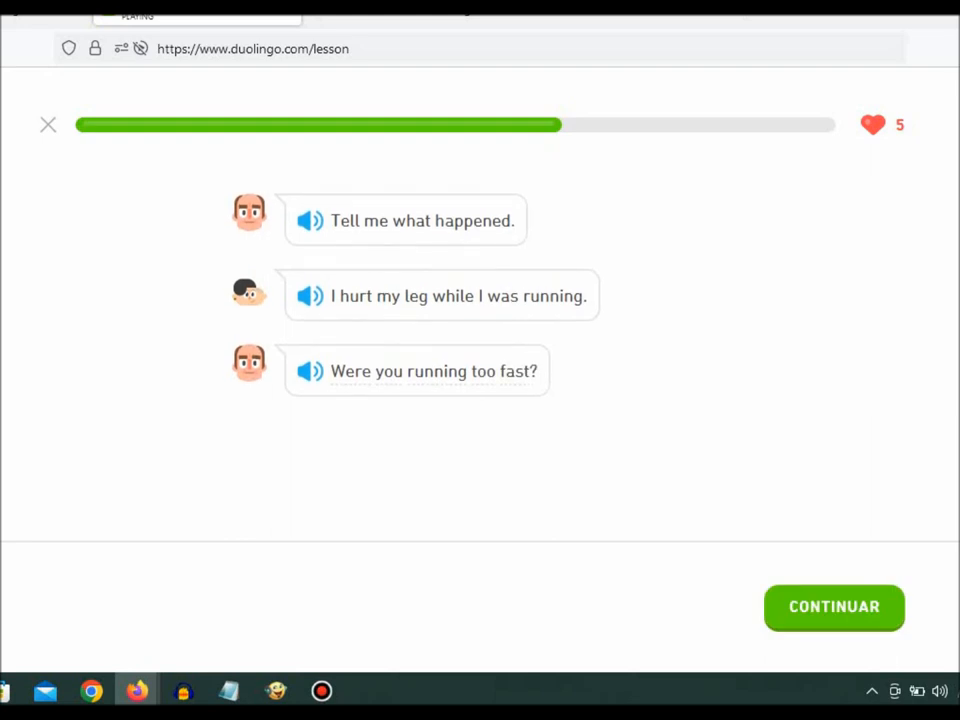
left_click(834, 607)
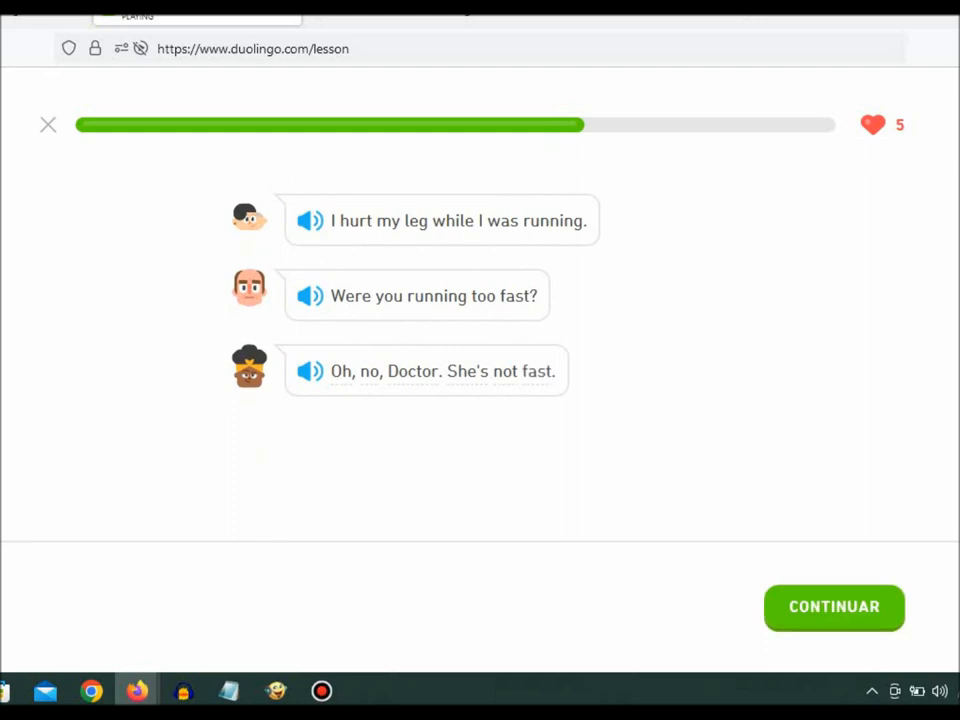
left_click(834, 607)
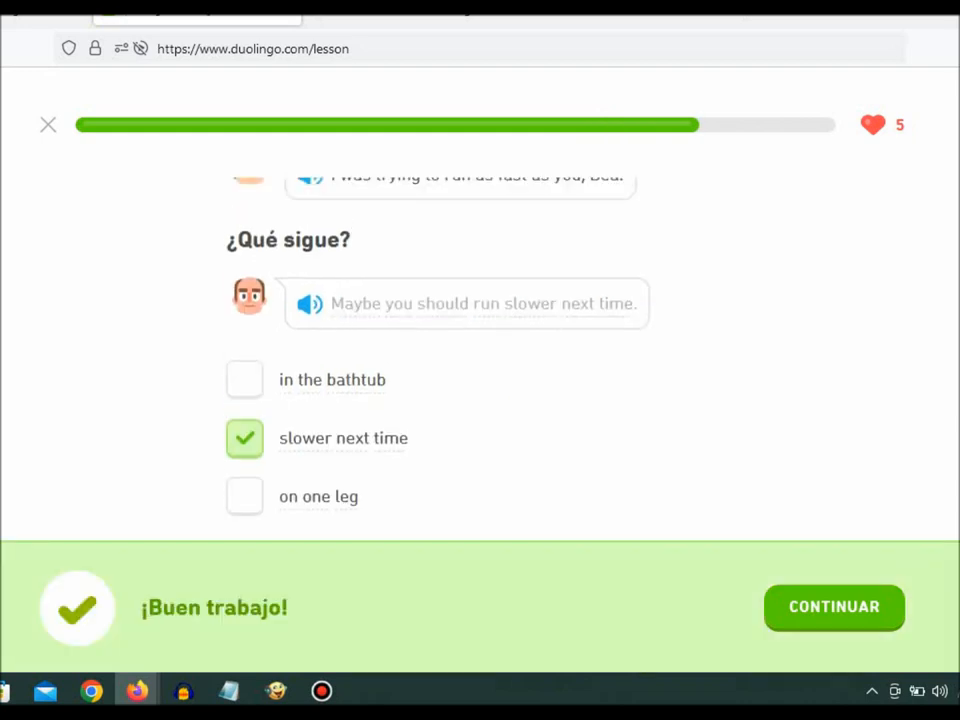
Continue past Bea doubting she can run slower to Lin's line 'Or maybe I should stop running!'.
scroll("down", 3)
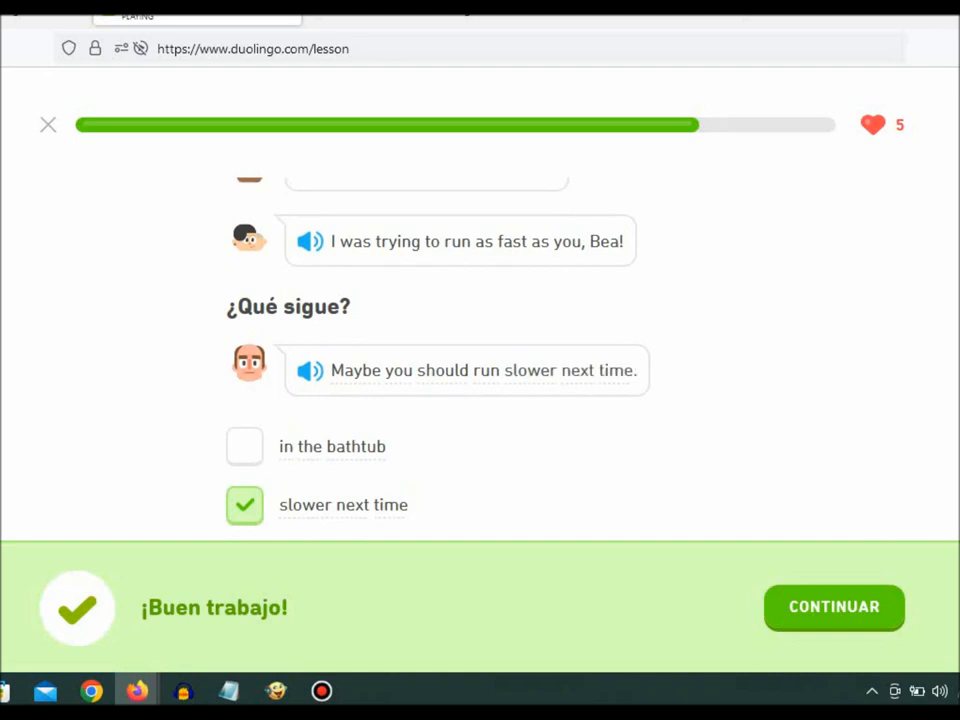
left_click(834, 607)
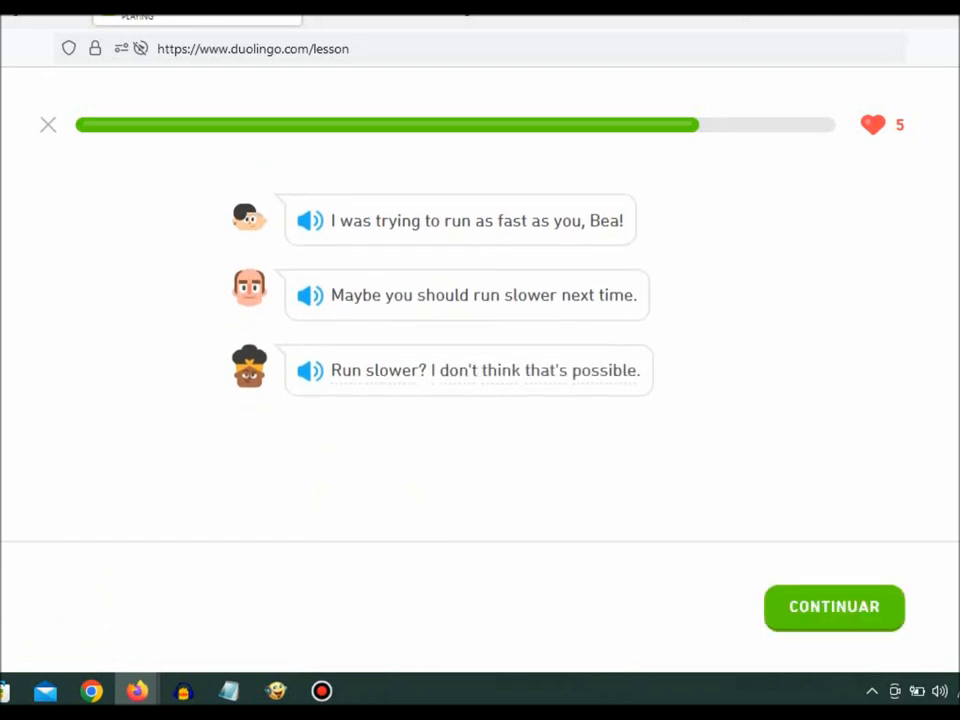
left_click(834, 606)
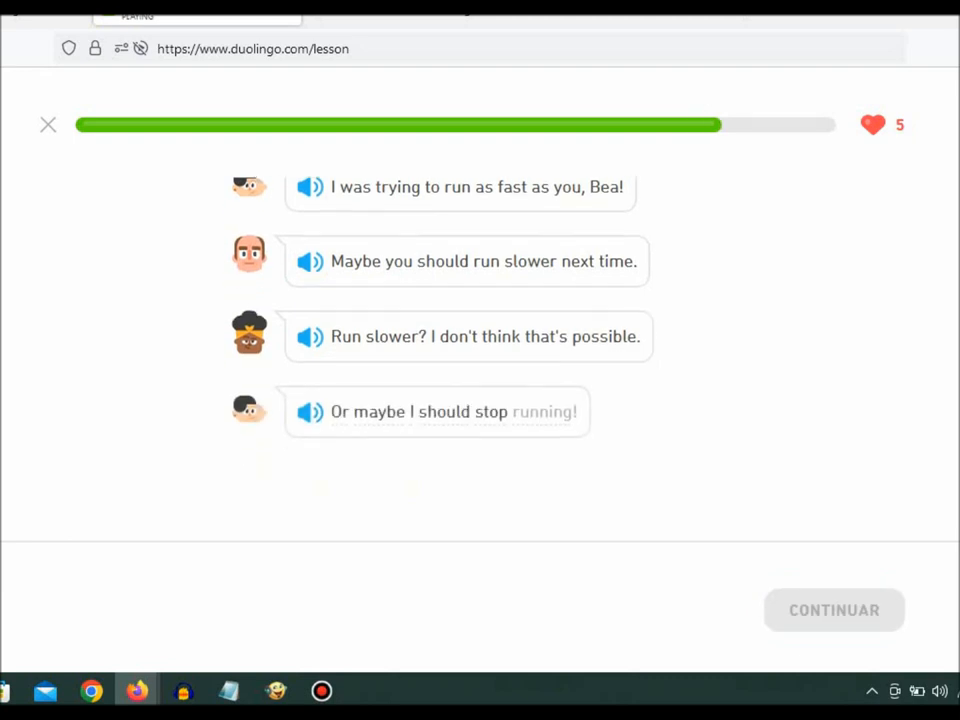